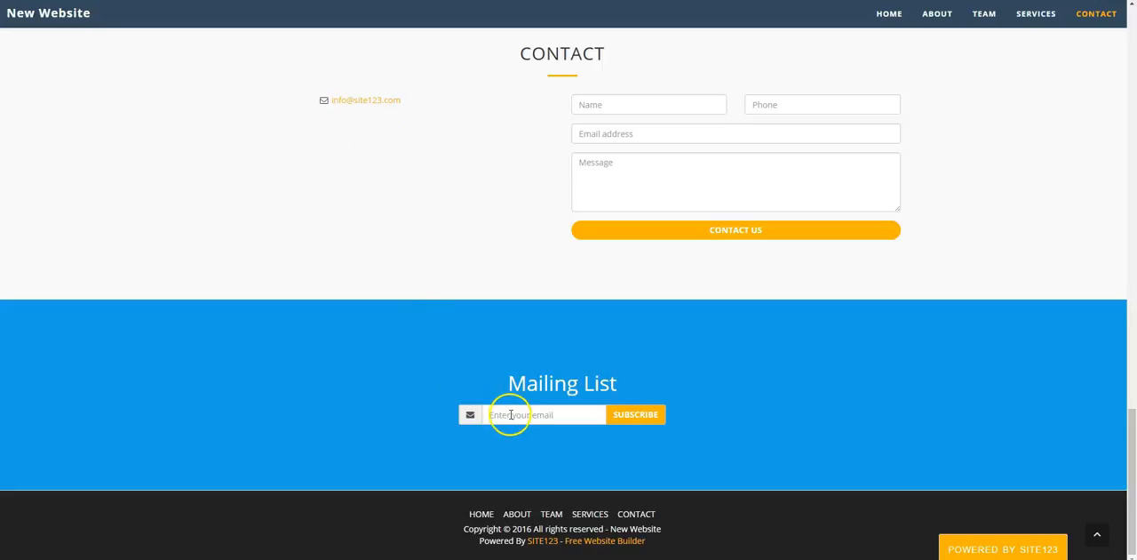
Subscribe the test email address to the site's mailing list and get the 'Sent!' confirmation
text(test@test.com)
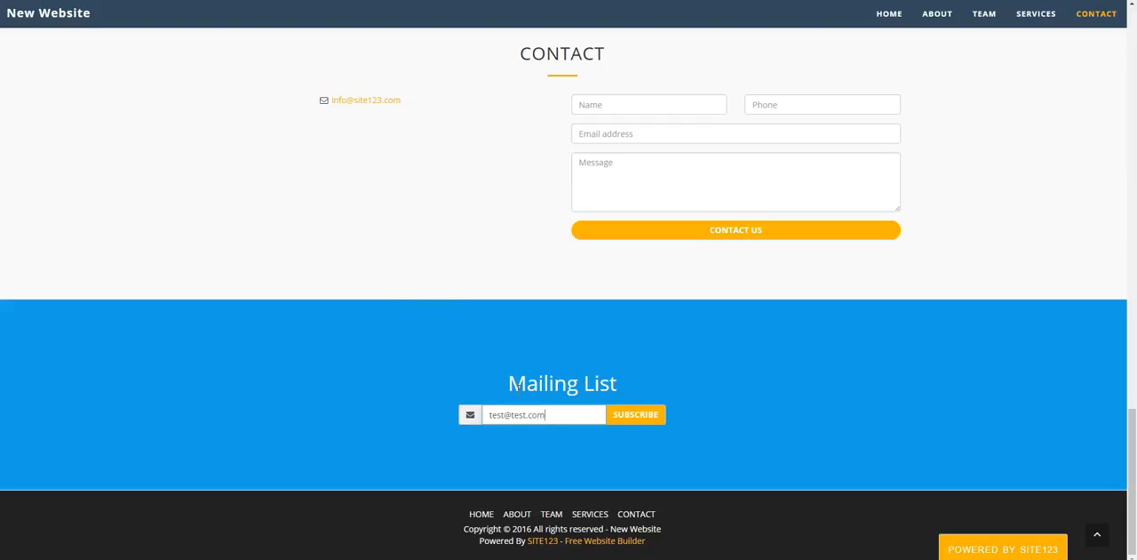
click(636, 414)
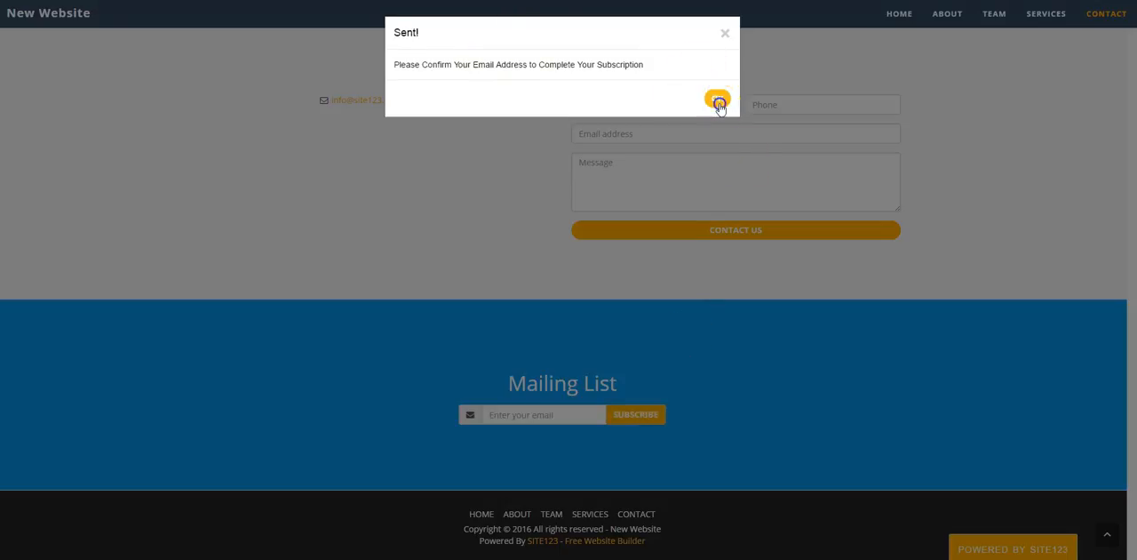
click(718, 99)
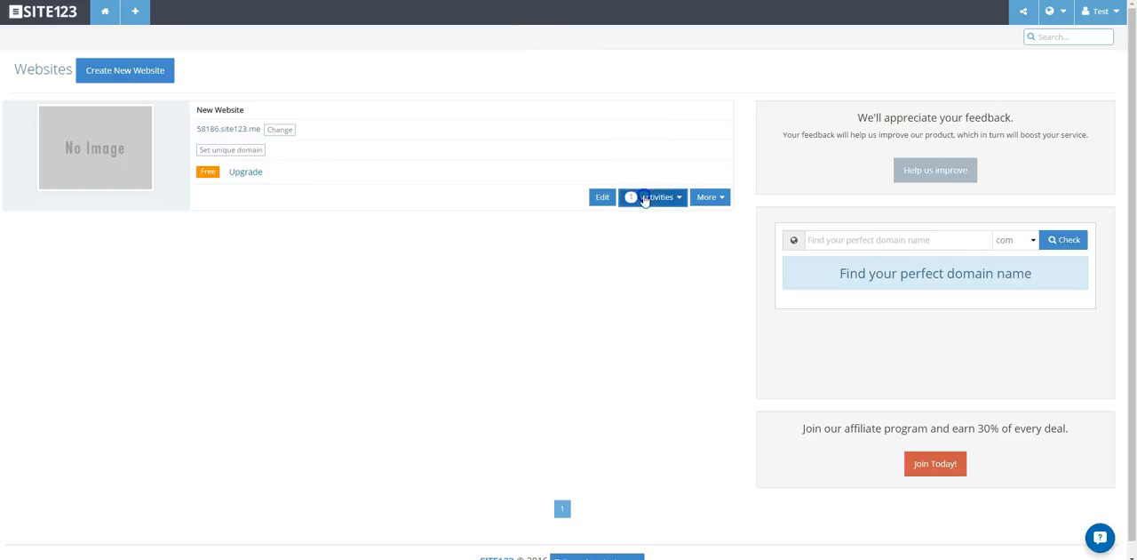
click(654, 196)
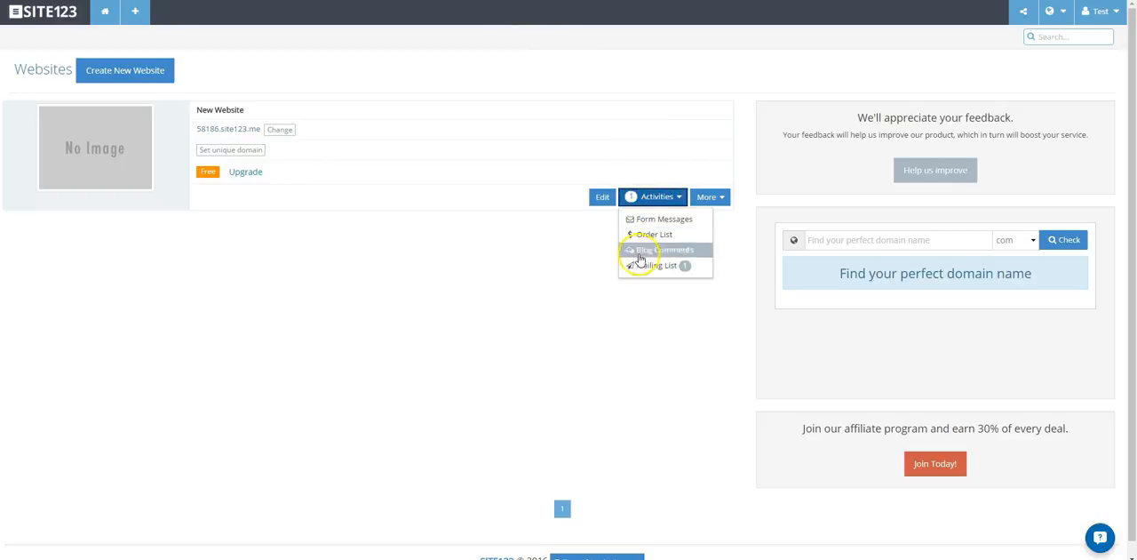
click(654, 266)
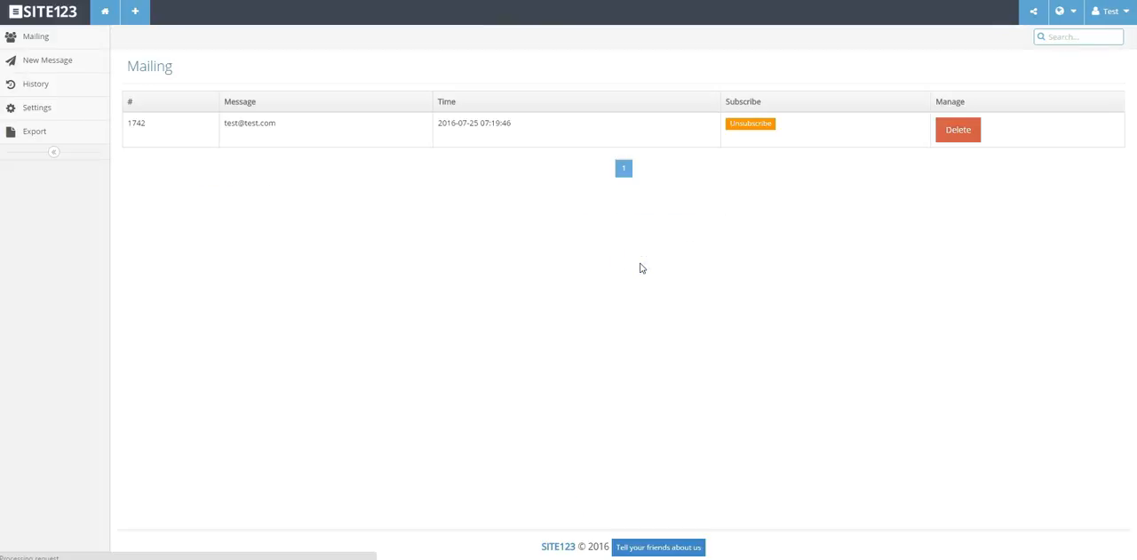